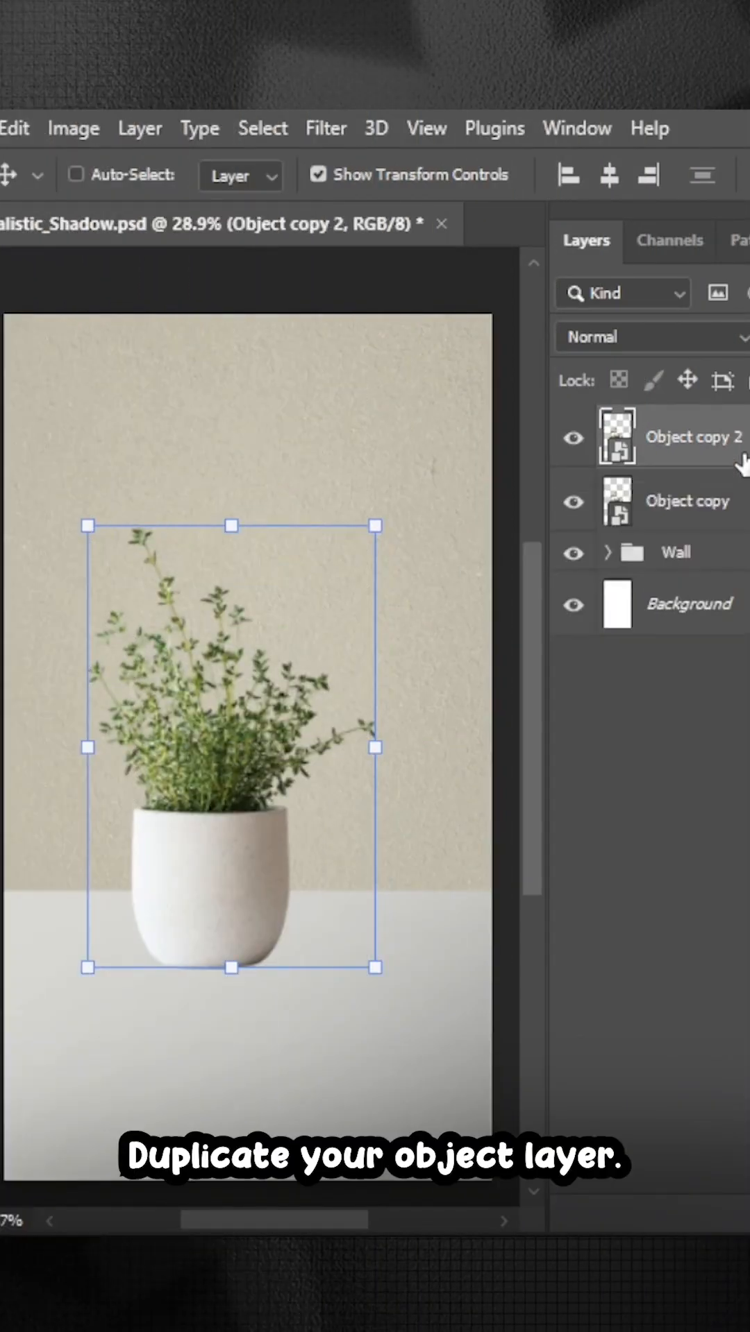
- Select the lower plant copy and enable a solid Color Overlay in its layer style
click(688, 499)
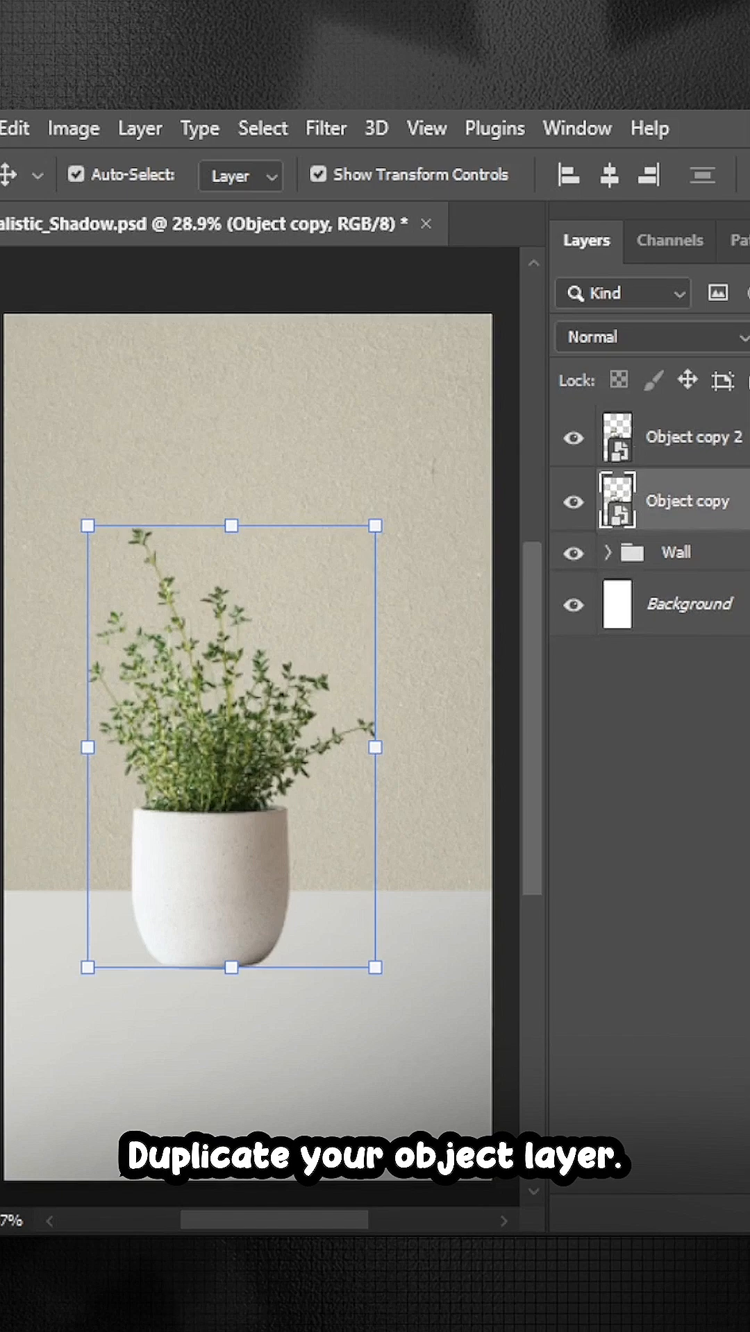
double_click(688, 500)
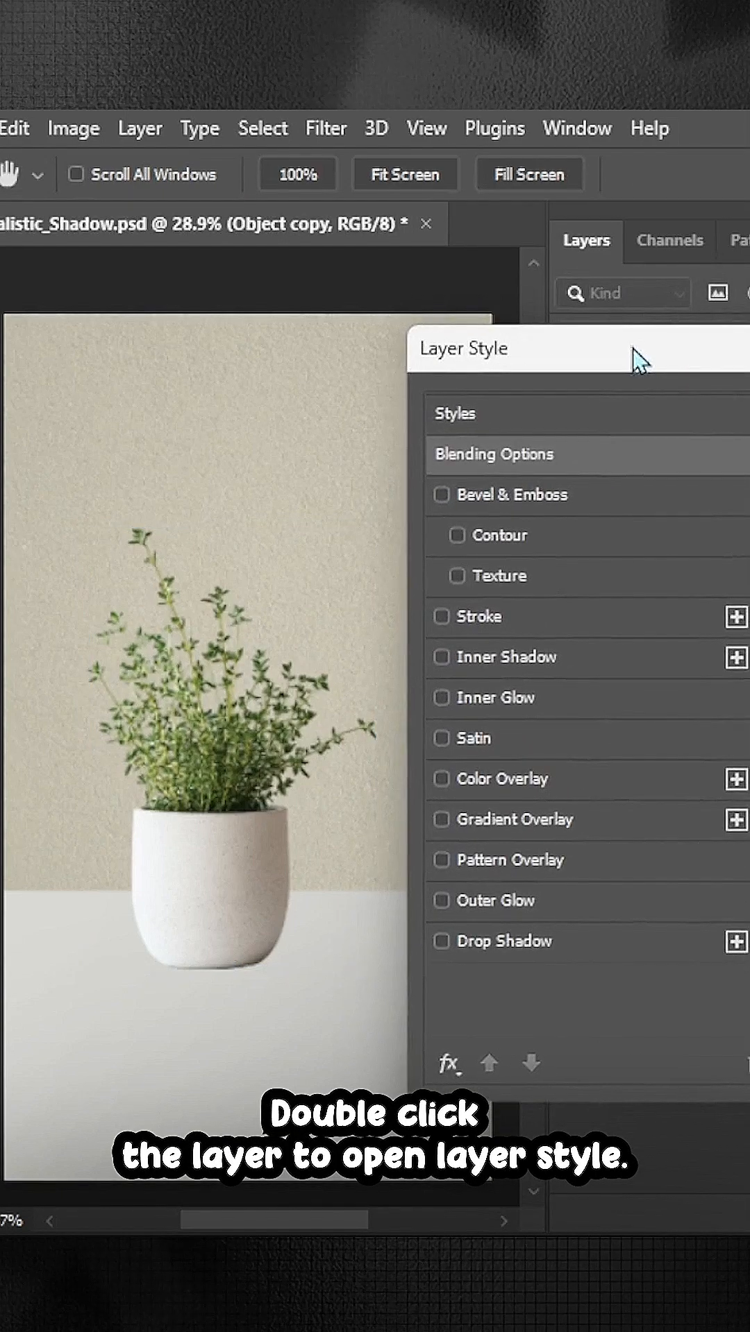
click(512, 778)
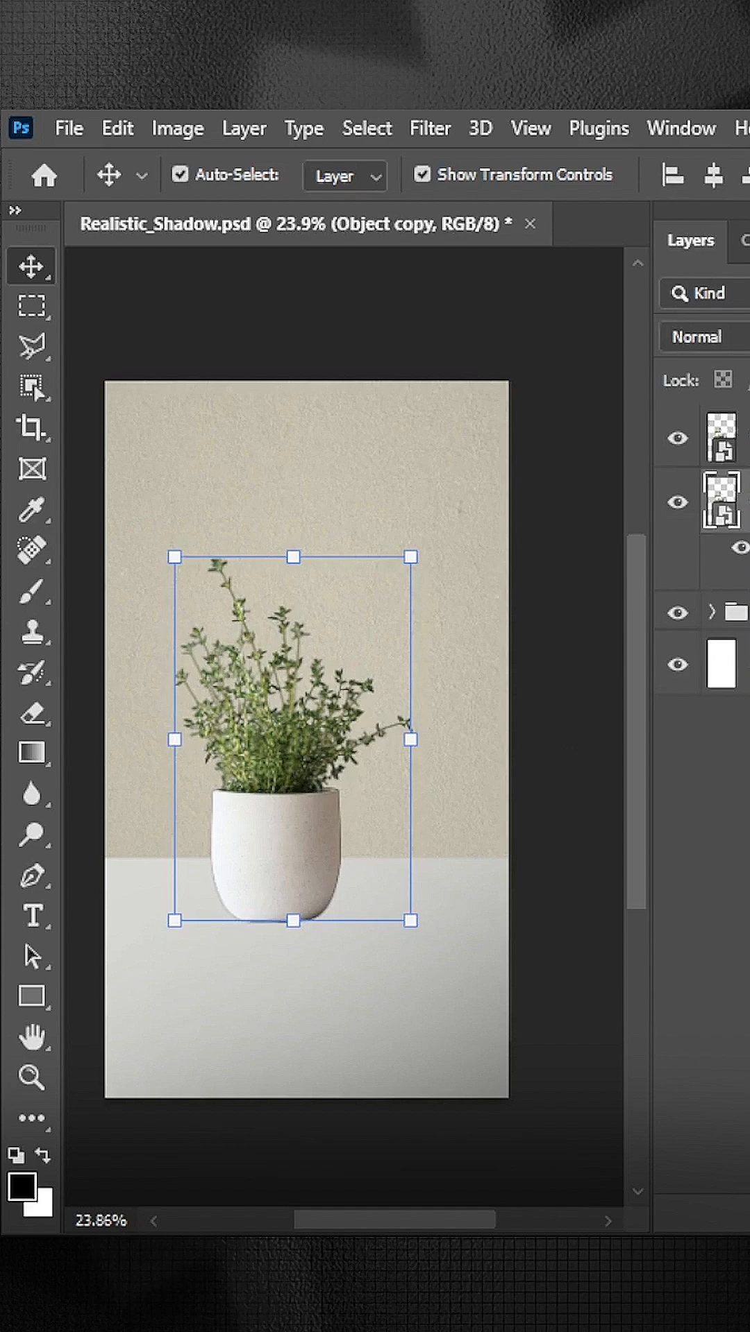
- Perspective Warp the black copy into a slanted shadow on wall and floor, then commit
click(117, 128)
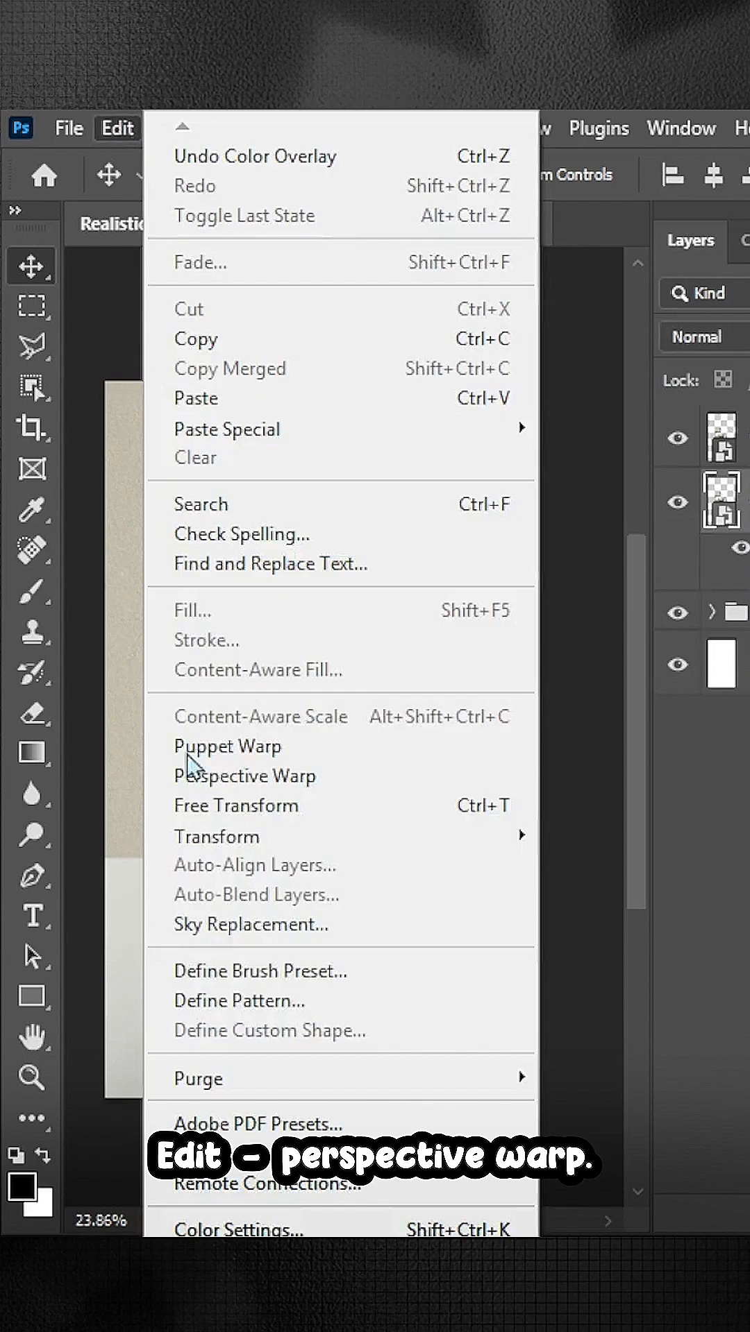
click(246, 775)
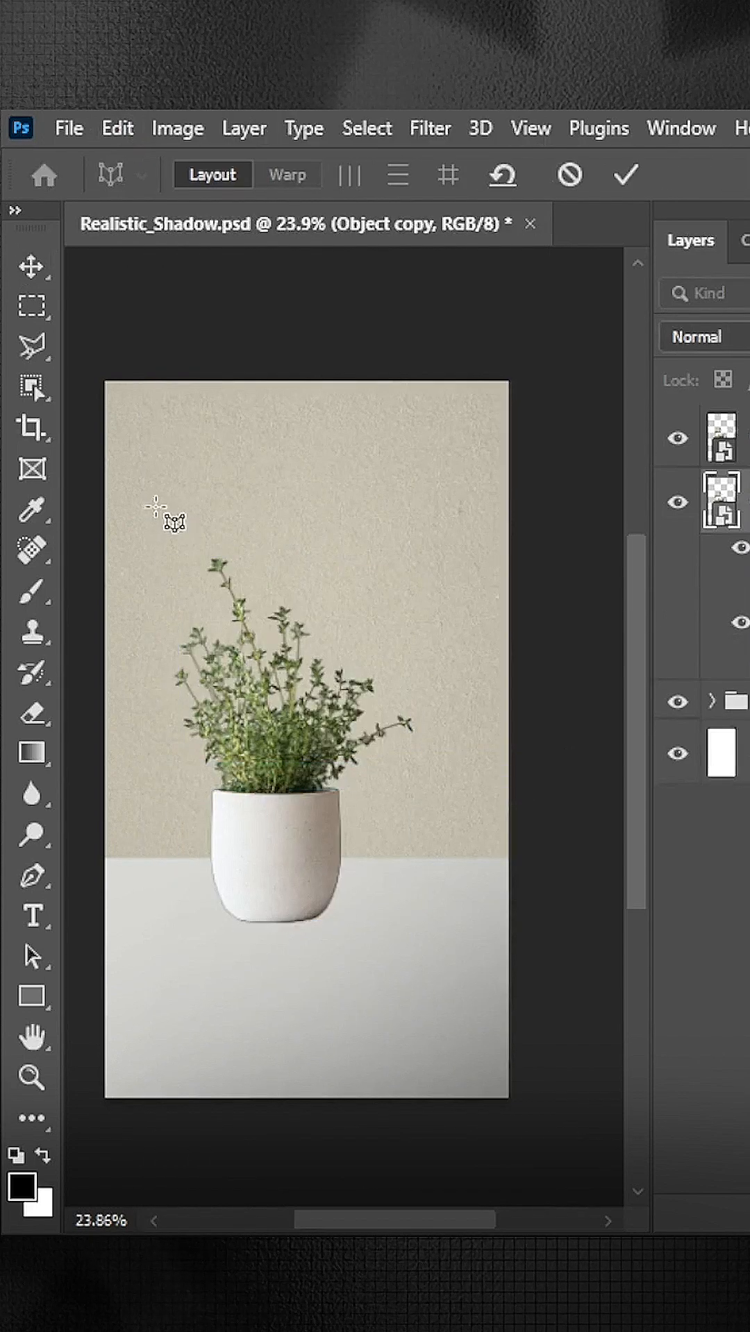
click(287, 175)
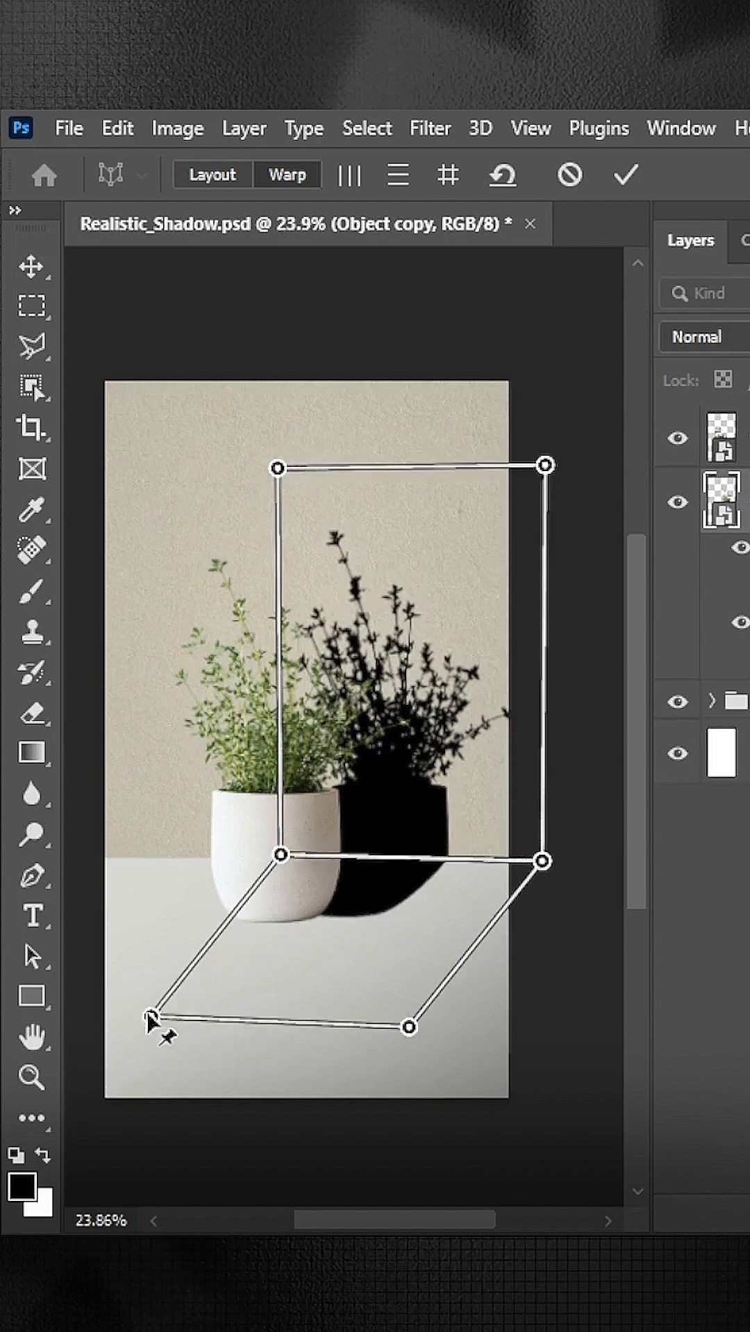
scroll(up, 3)
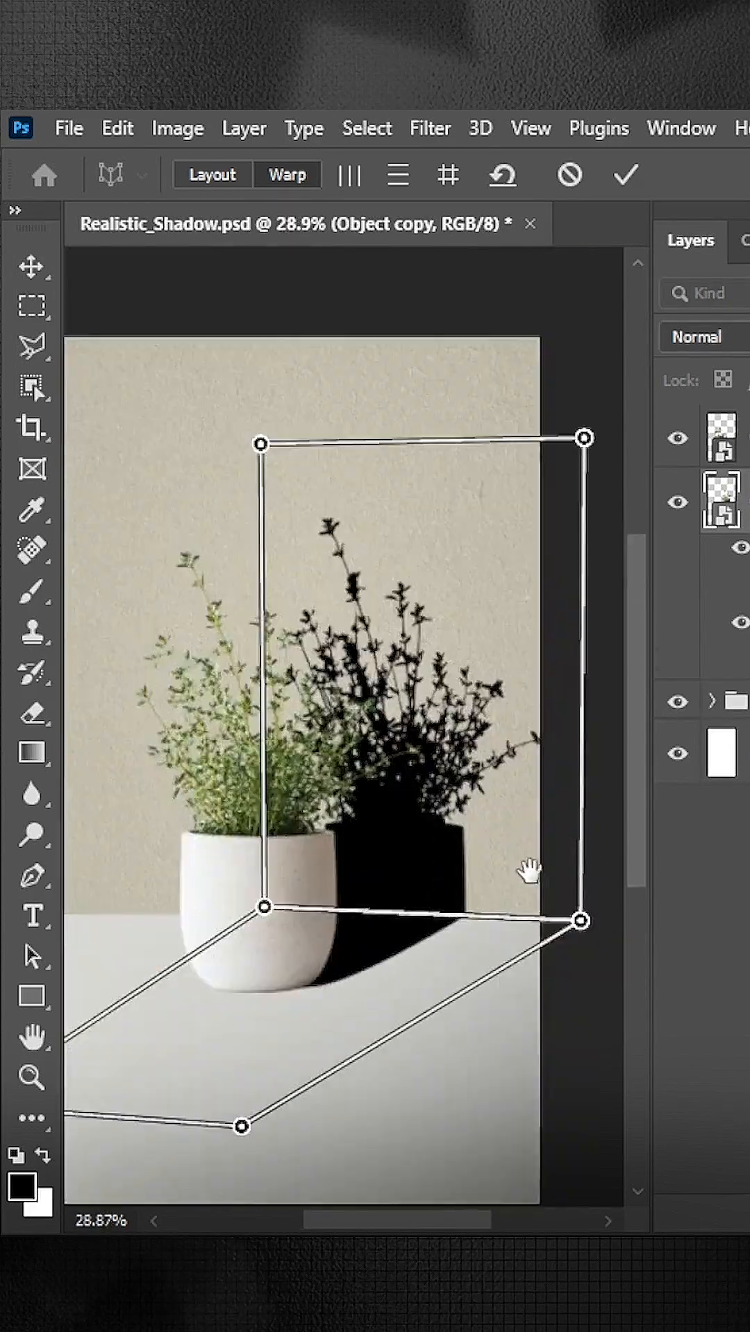
click(626, 175)
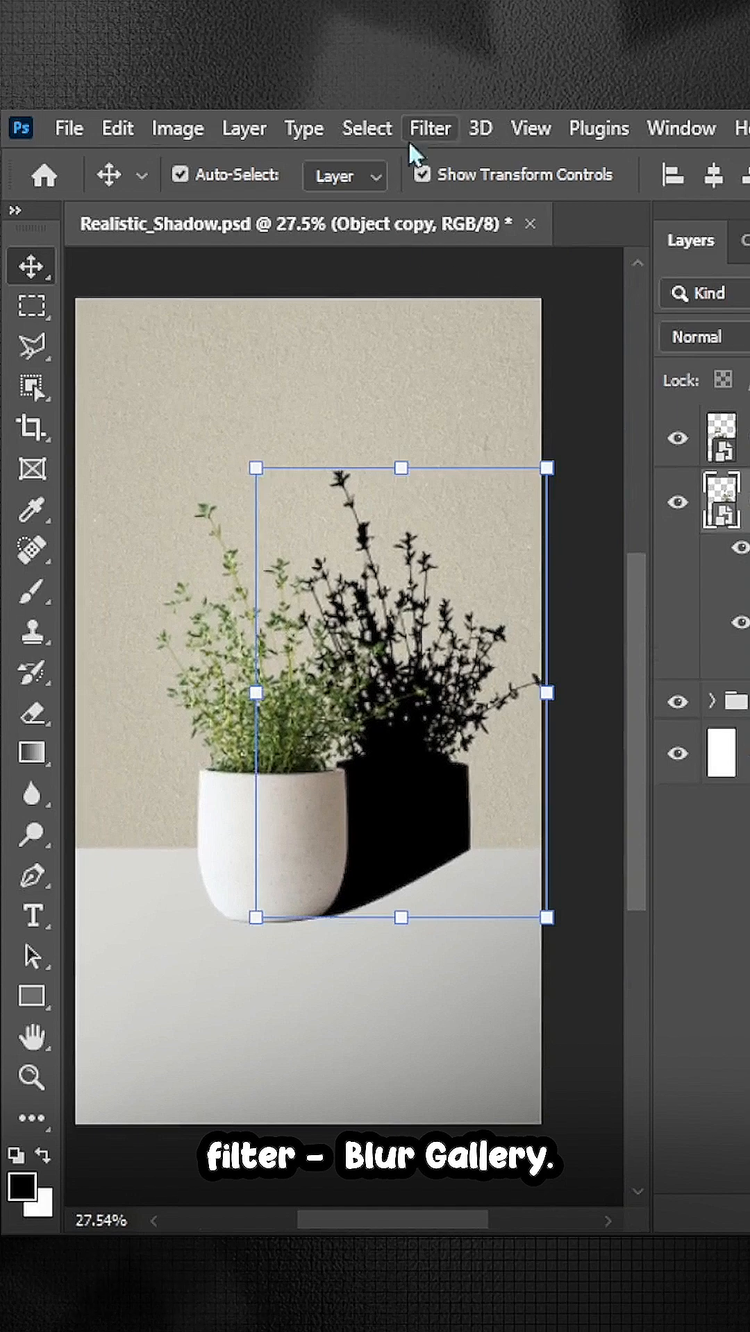
- Soften the cast shadow with a Tilt-Shift blur of about 13 from the Blur Gallery
click(429, 128)
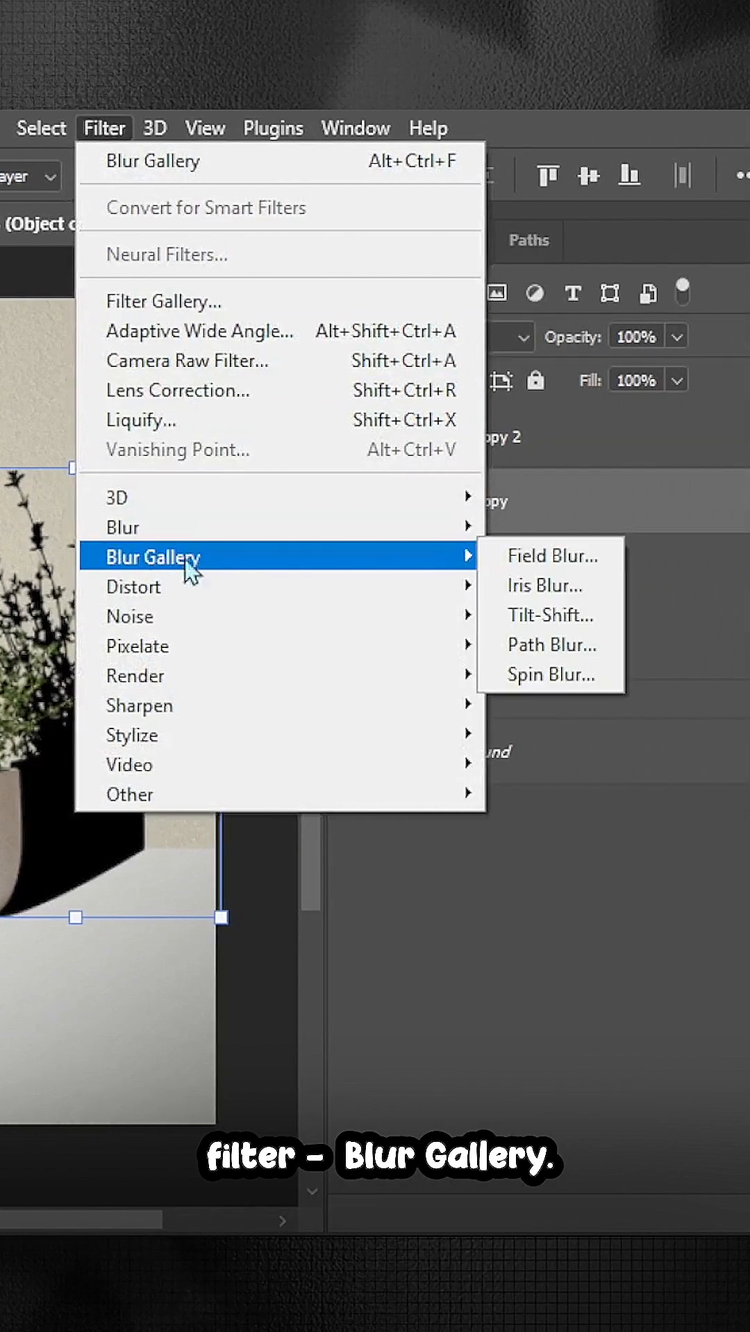
click(550, 615)
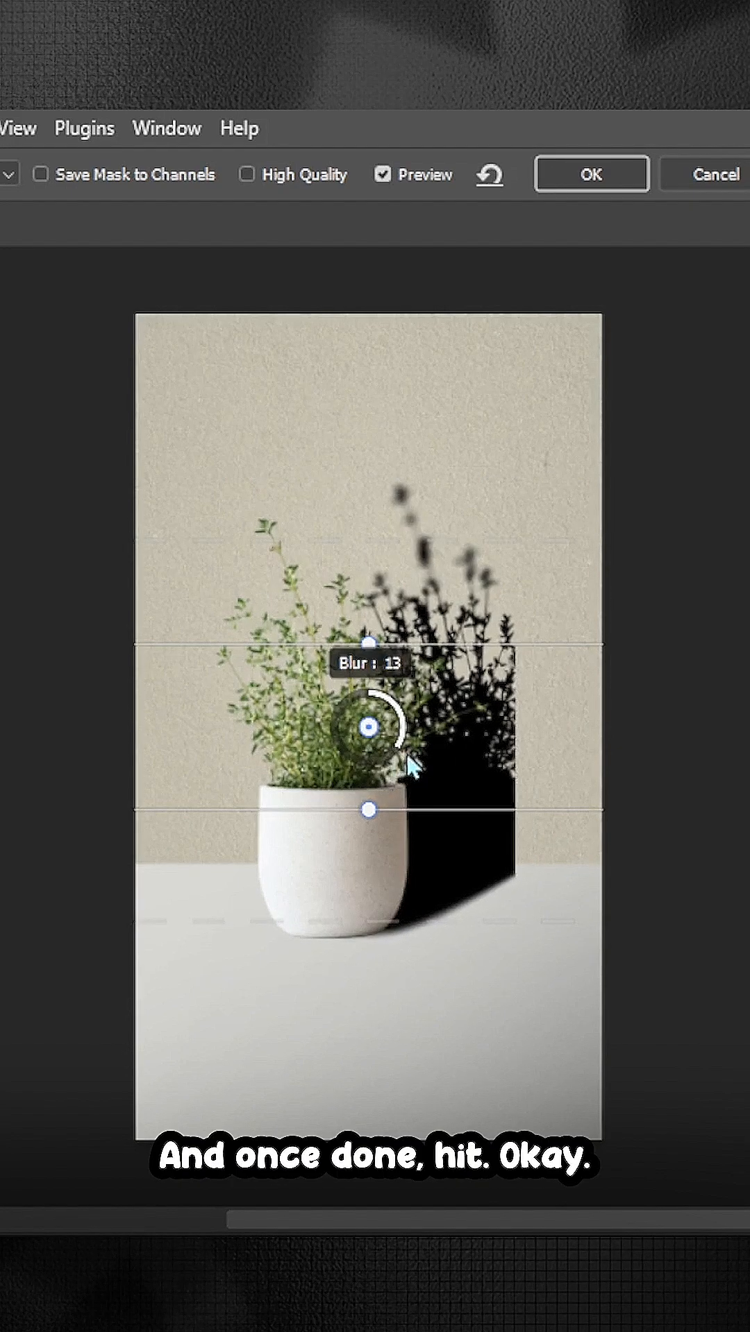
click(591, 173)
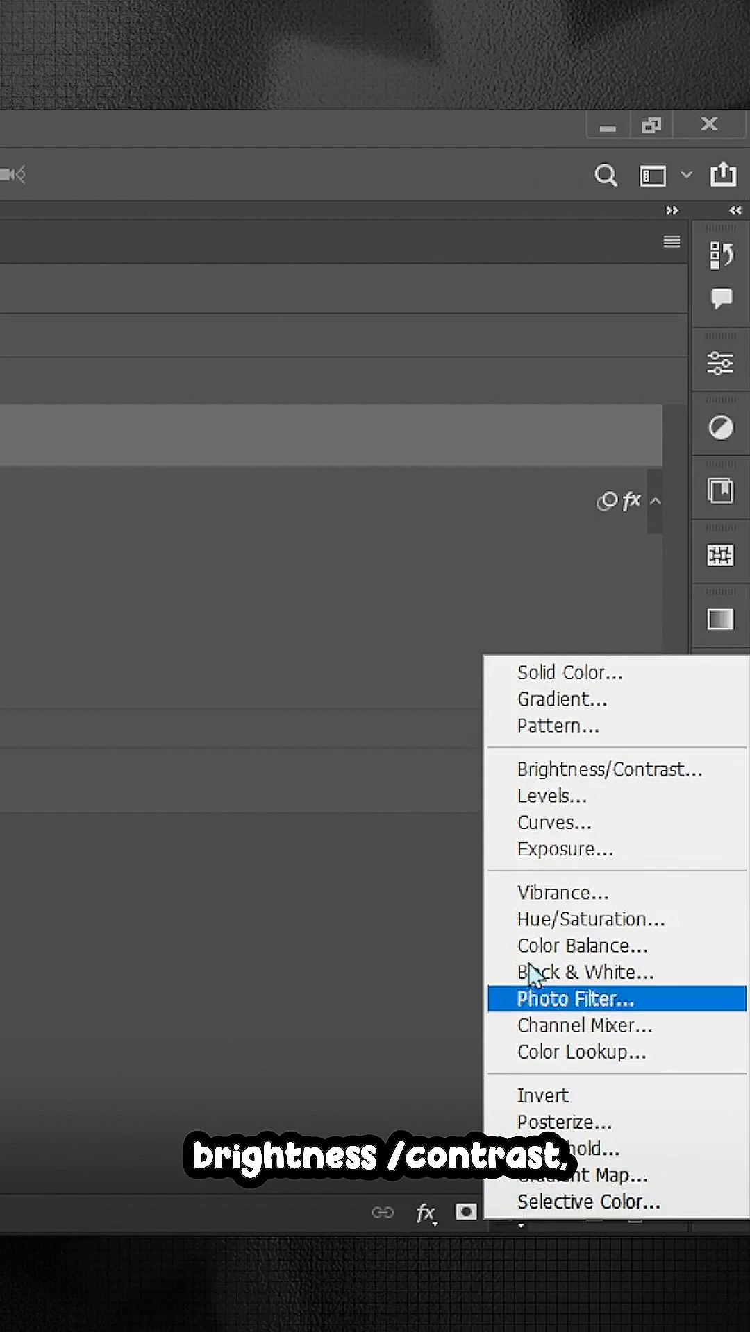
- Add a Brightness/Contrast adjustment clipped to the top plant layer and invert its mask
click(608, 769)
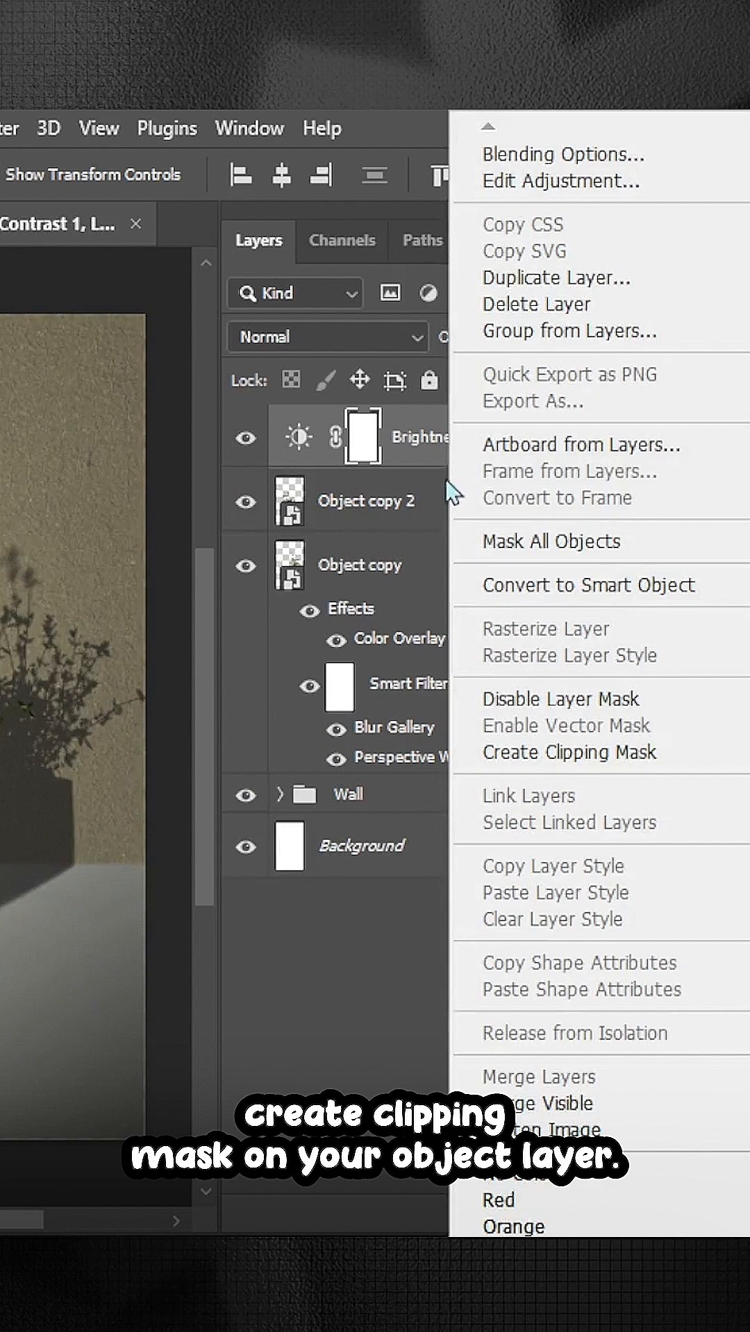
click(569, 752)
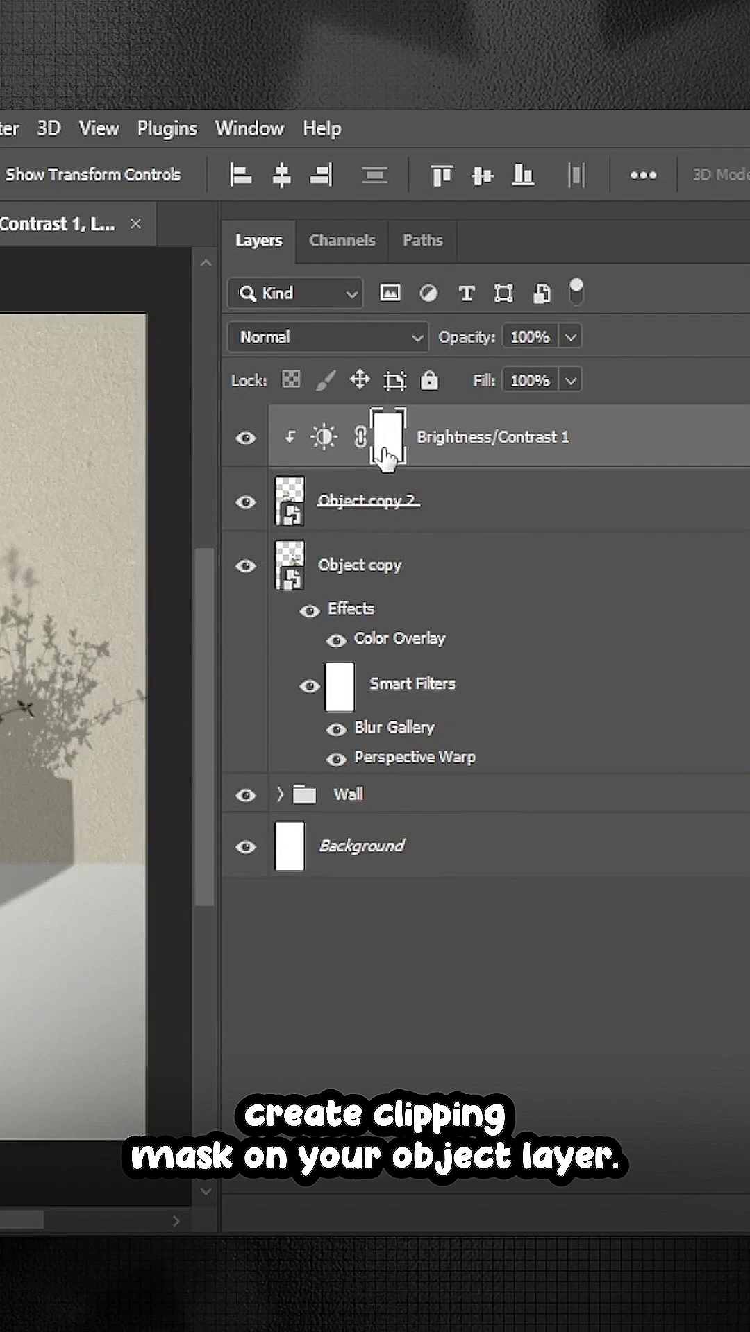
key(ctrl+i)
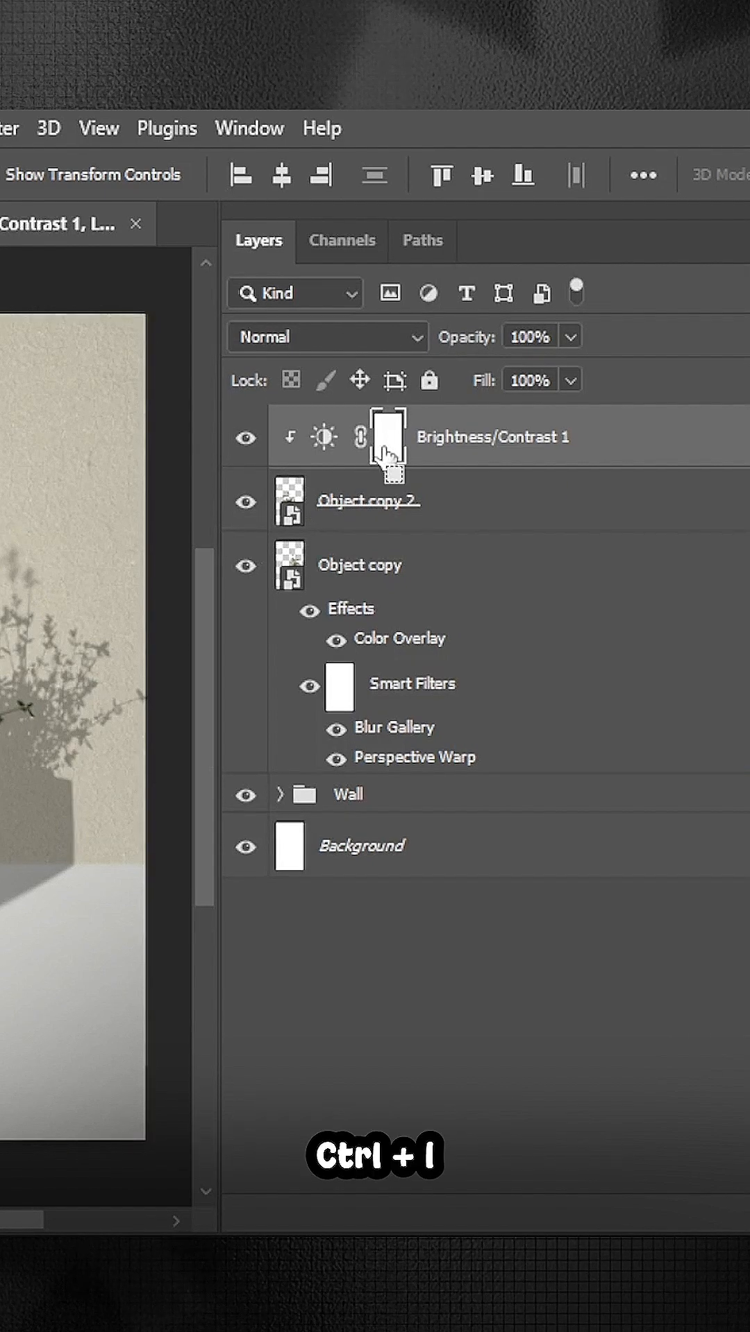
key(ctrl+i)
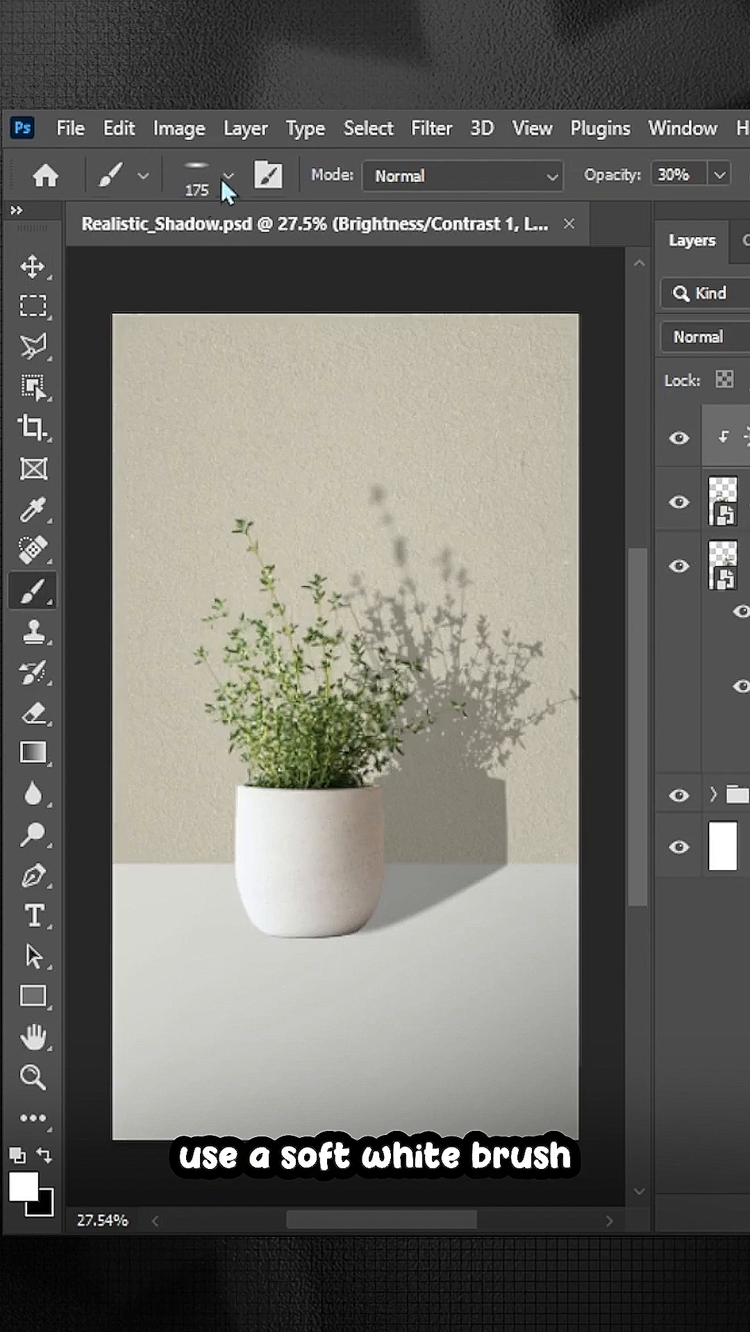
- Paint the pot's right side with a large soft white 30% brush, then reselect the shadow copy
click(226, 176)
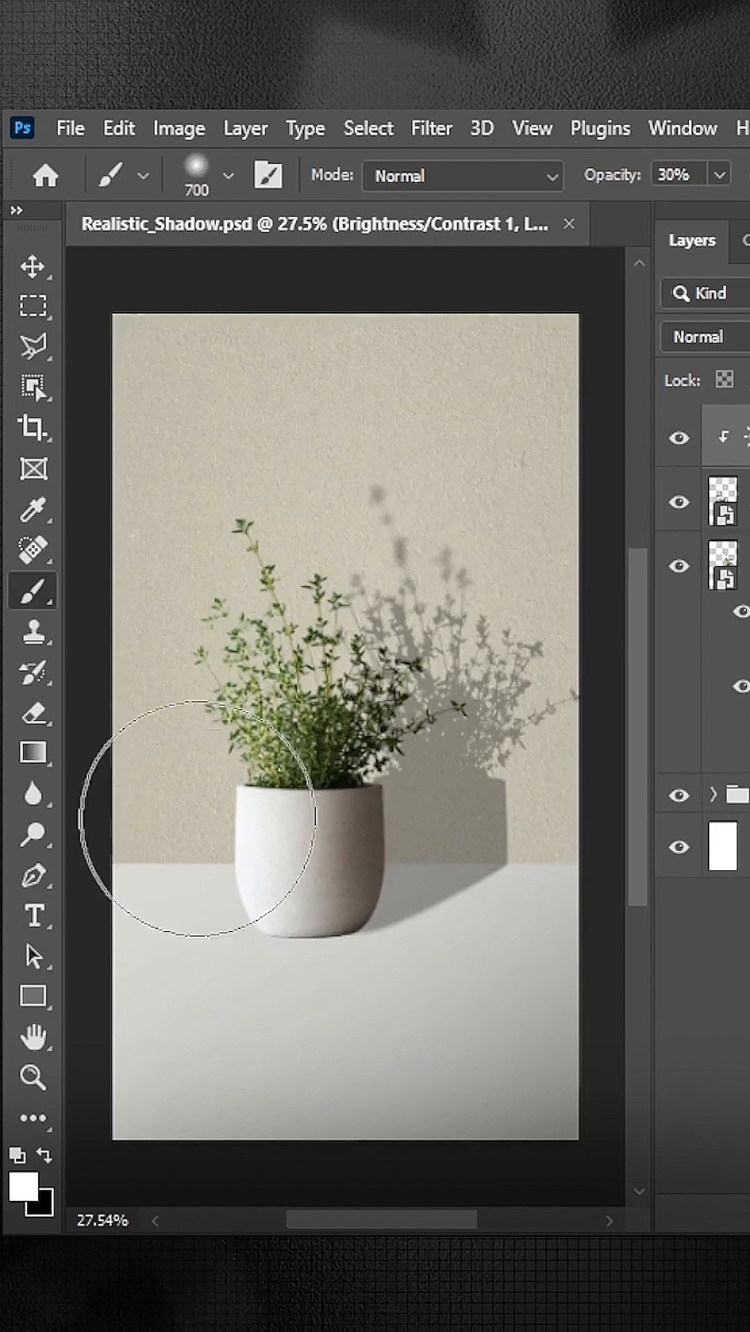
click(32, 267)
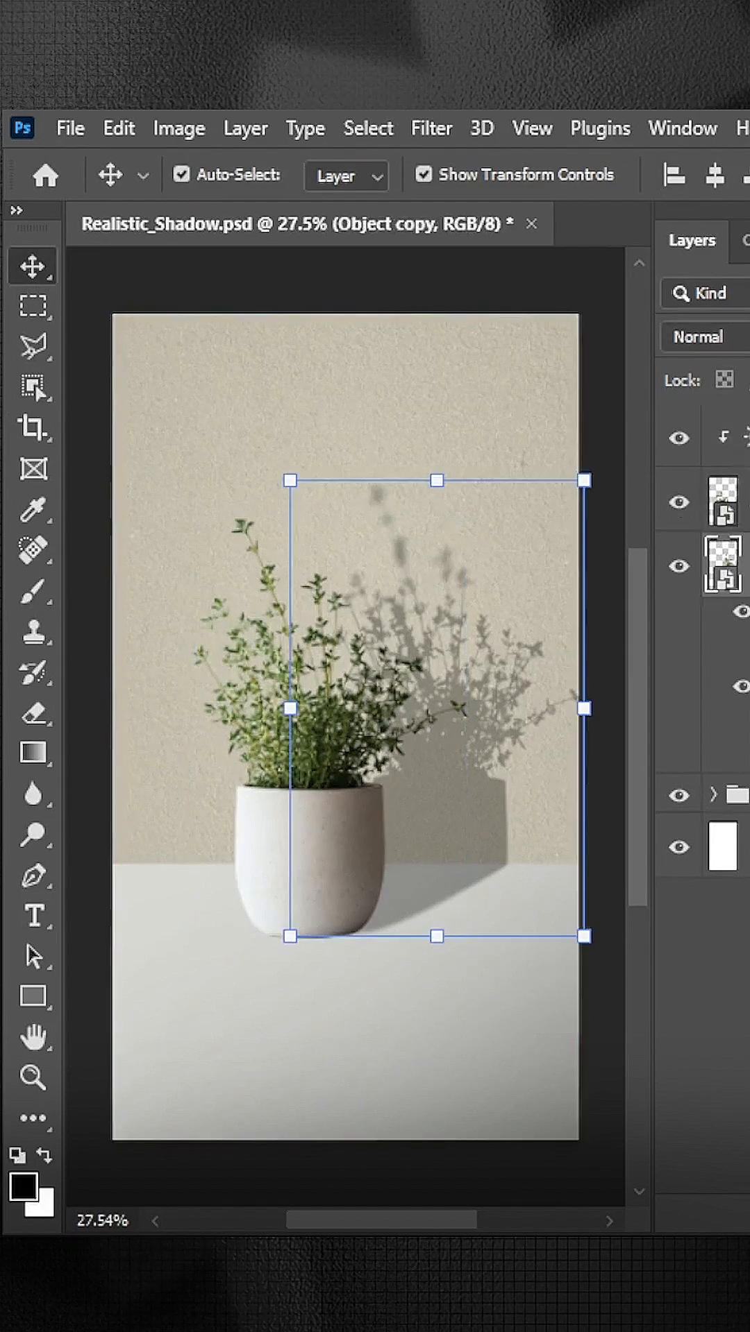